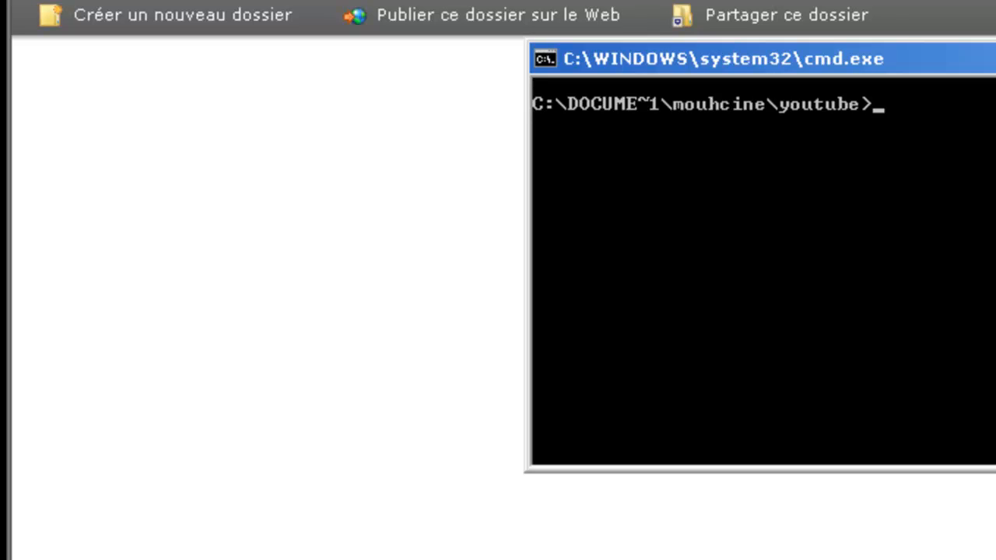
Launch MS-DOS Editor with the edit command from the youtube folder prompt
text(edit)
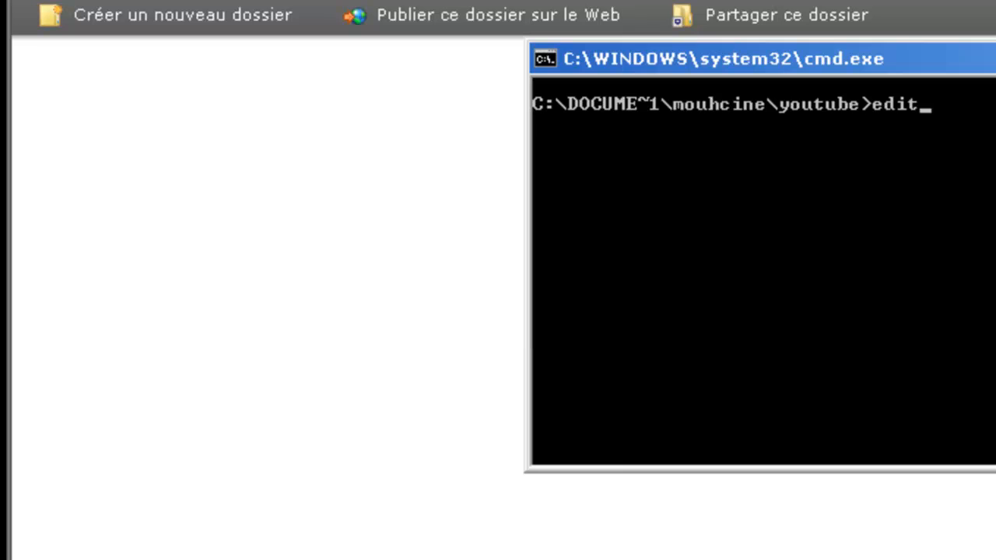
key(enter)
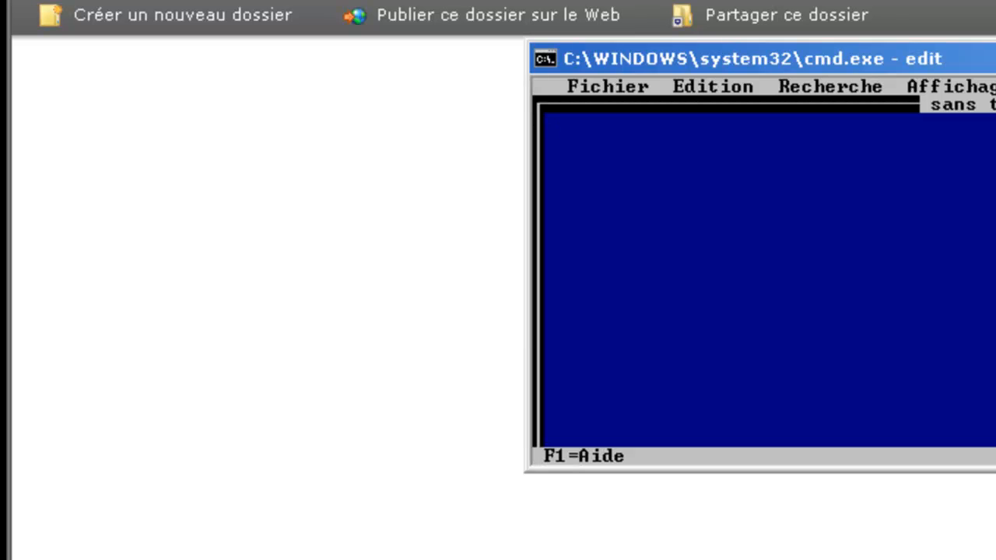
text(e)
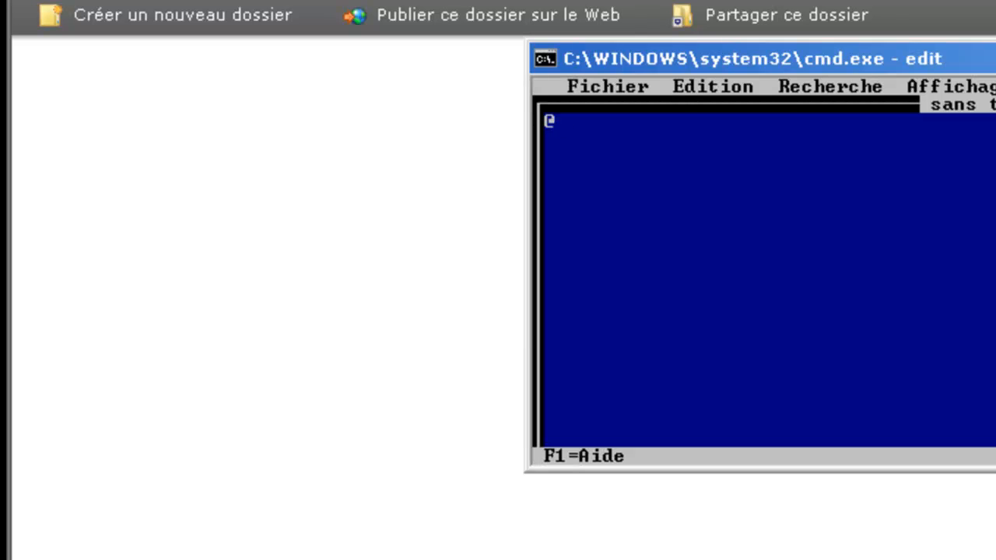
text(ehc)
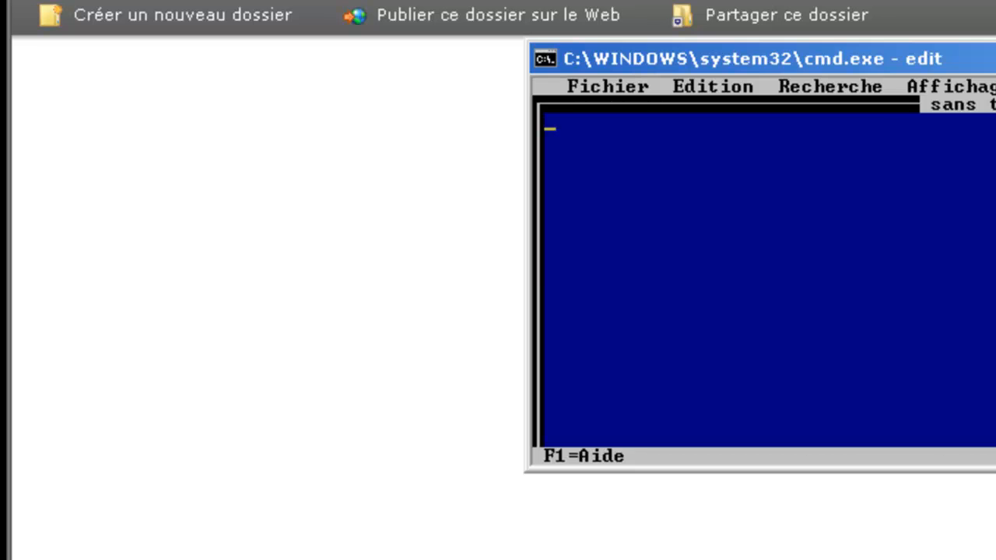
click(606, 86)
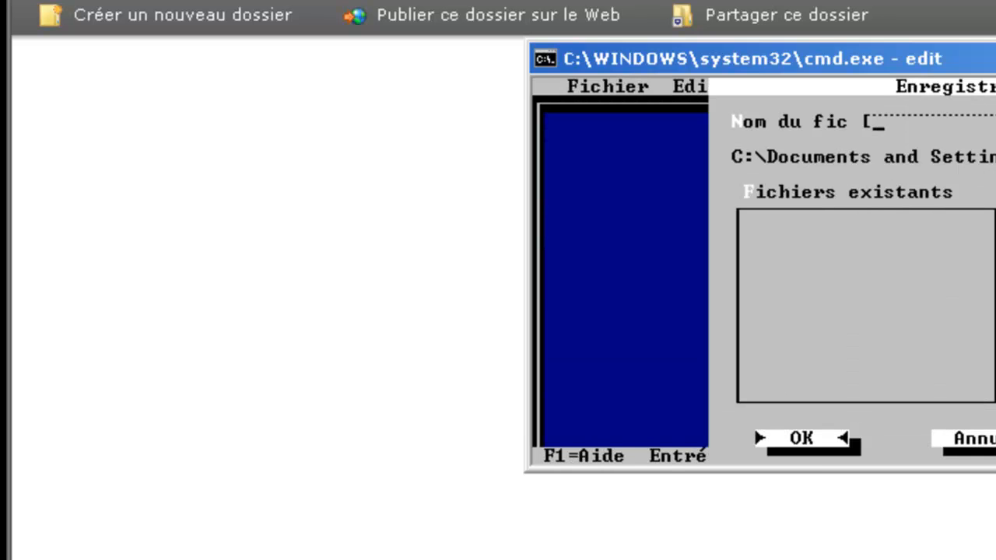
Save the empty editor document as amlkqerg.bat
text(sdmjfg.)
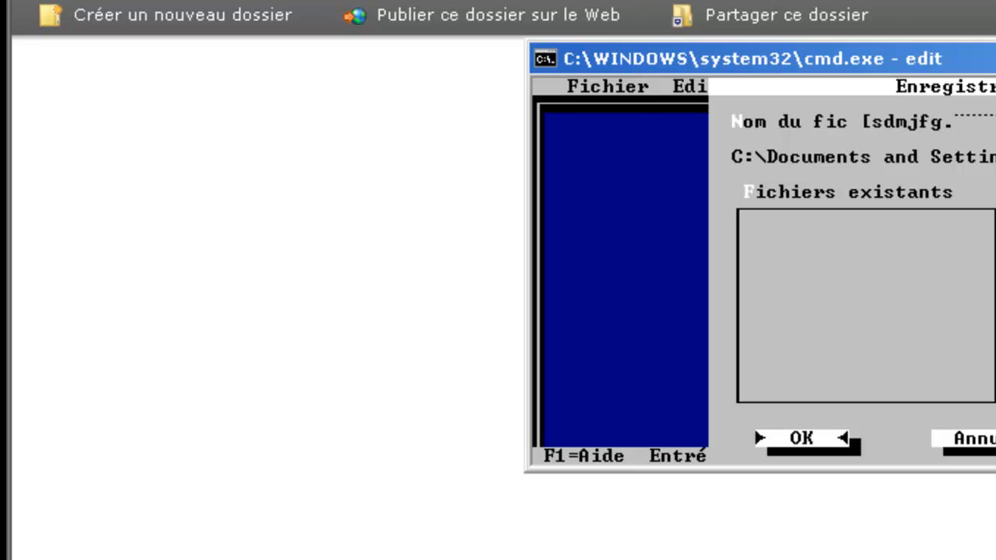
text(bat)
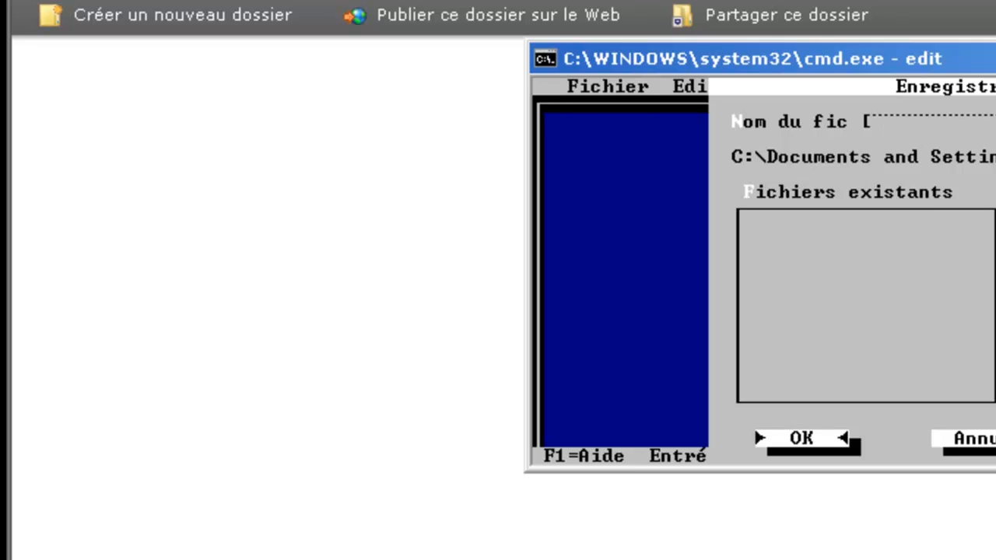
text(a)
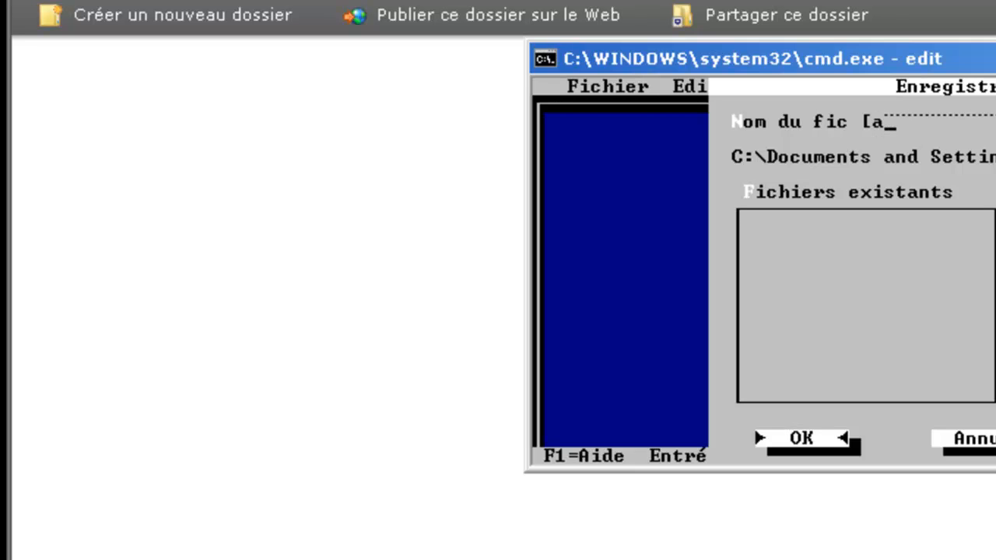
text(amlkqerg.bat)
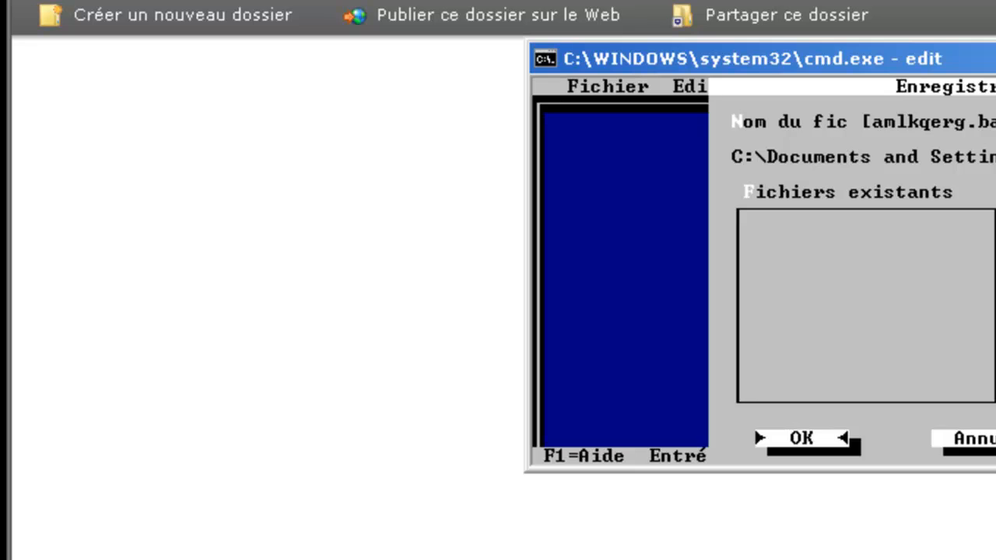
click(802, 437)
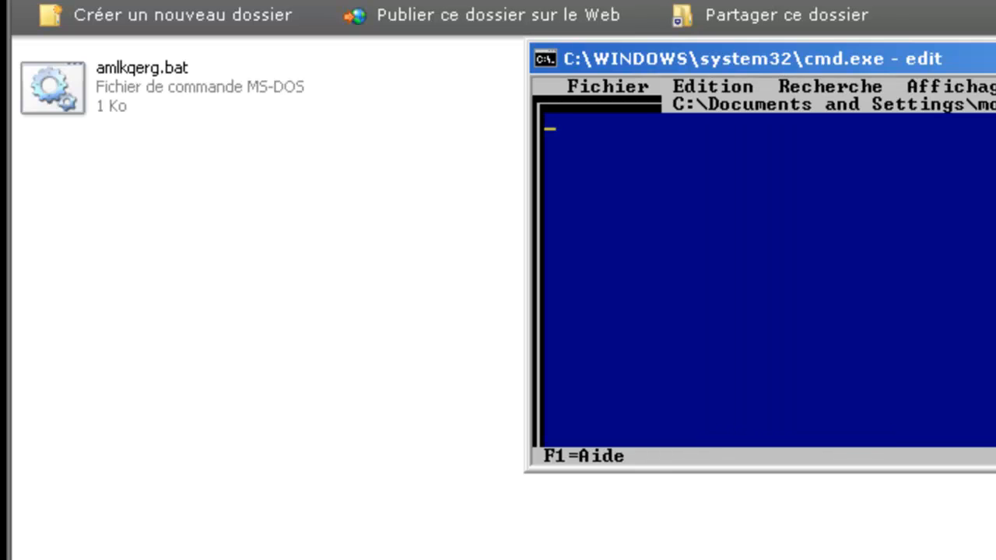
mouse_move(606, 109)
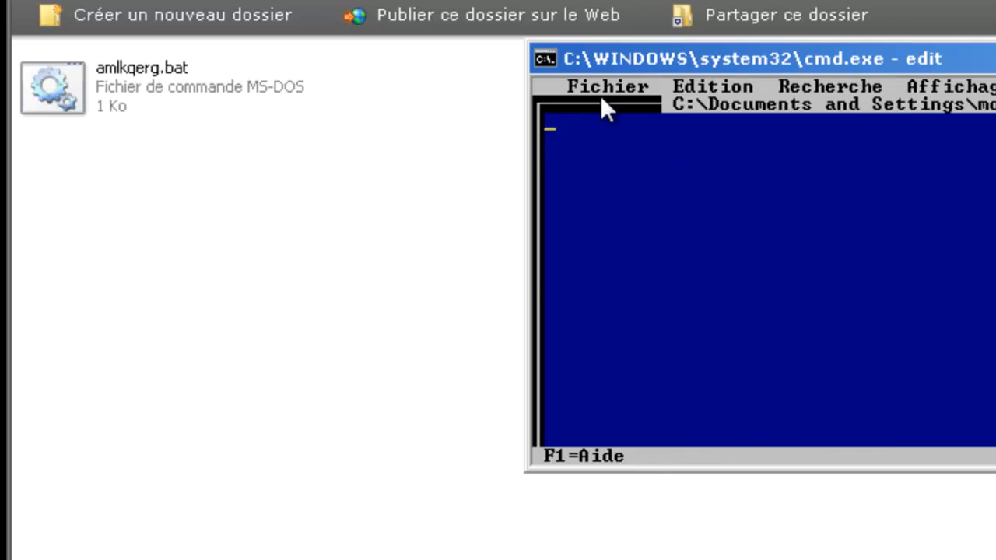
click(607, 85)
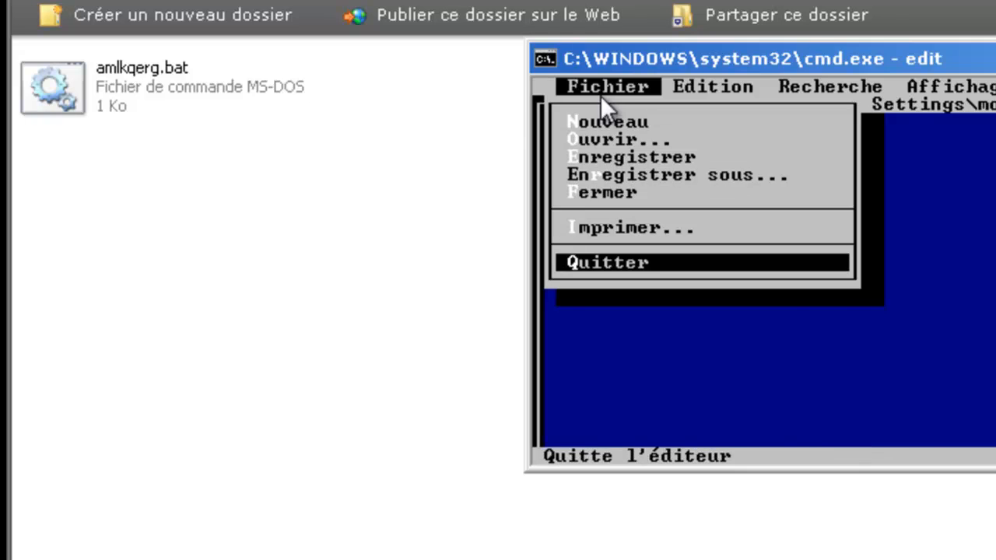
Quit the DOS editor and open a new Nouveau Document texte.txt in Notepad2
click(606, 262)
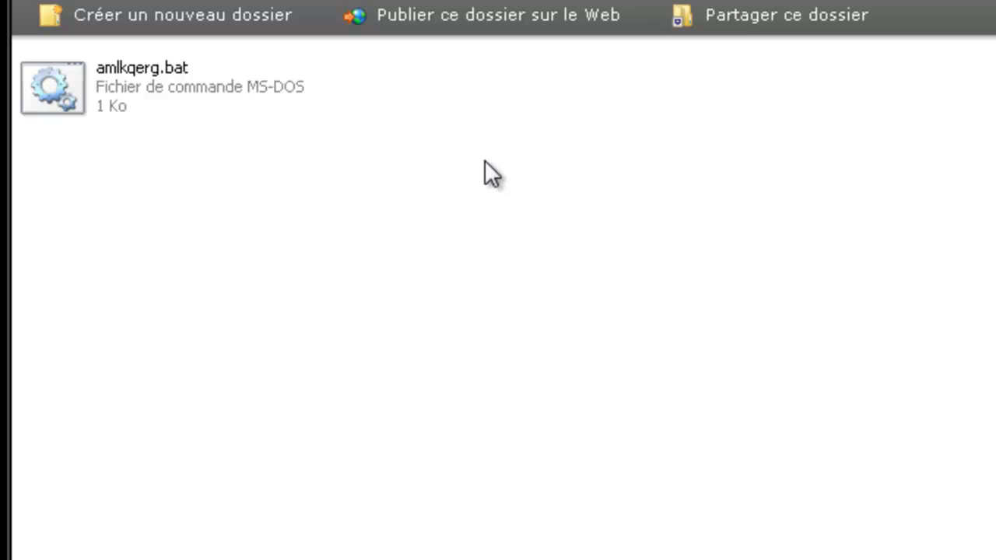
right_click(494, 171)
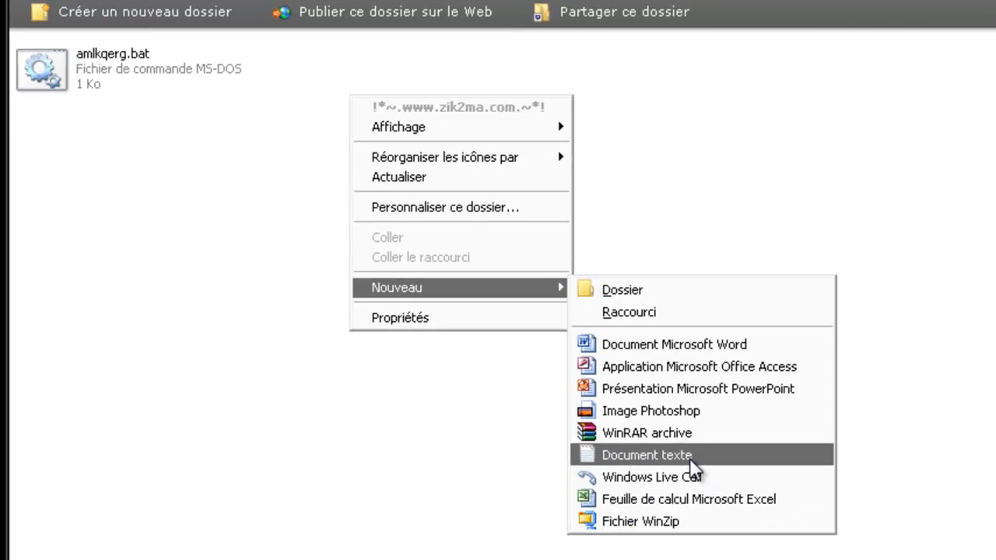
click(647, 455)
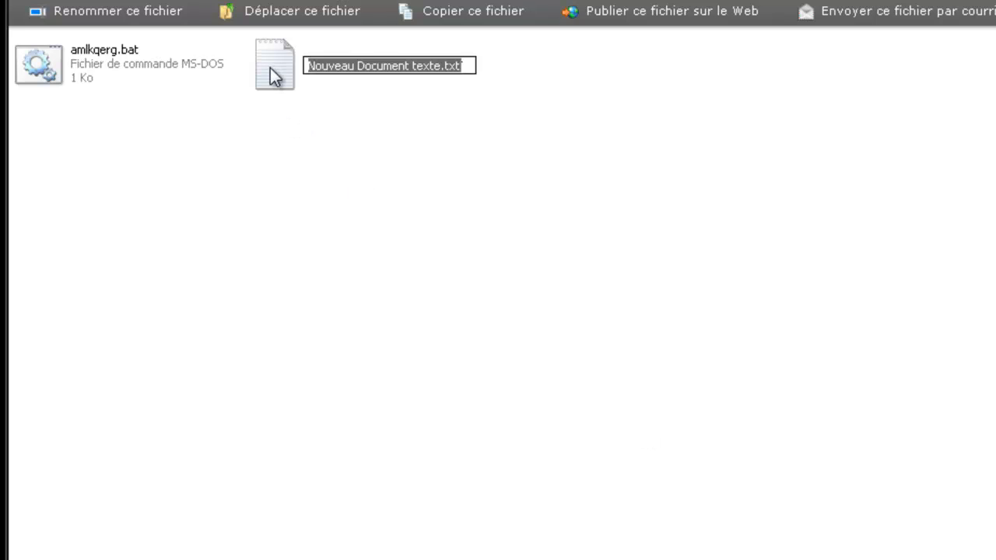
double_click(274, 63)
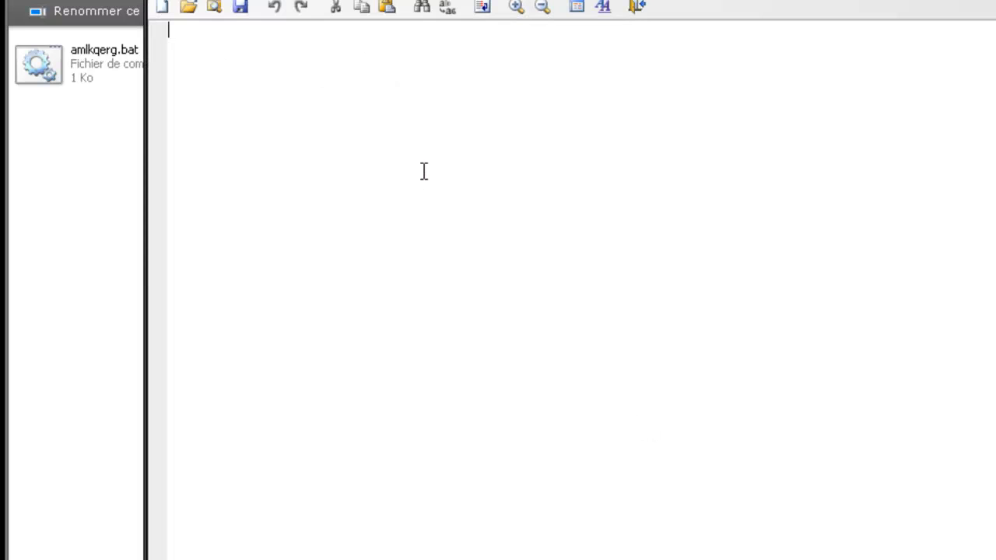
Type the line //code into the new text document
text(gh)
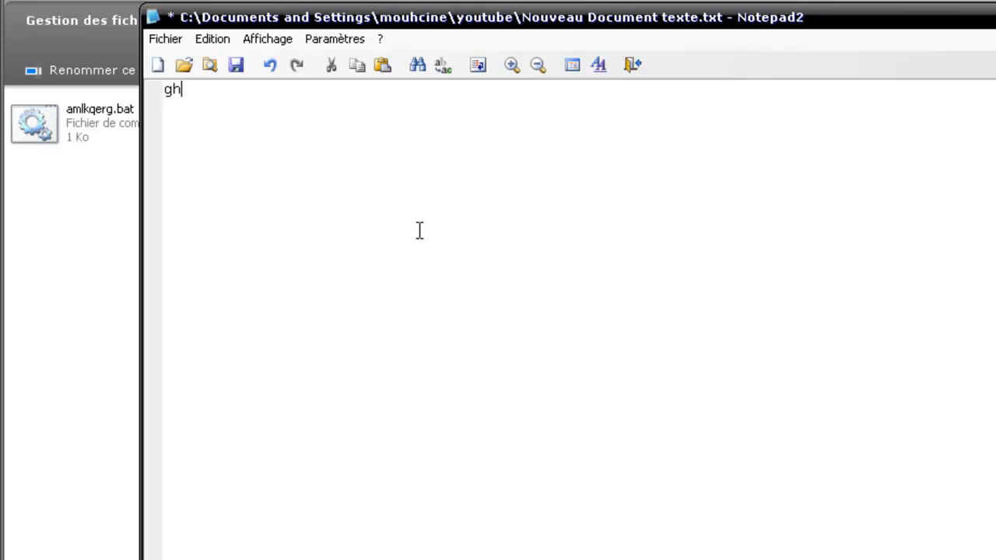
text(//)
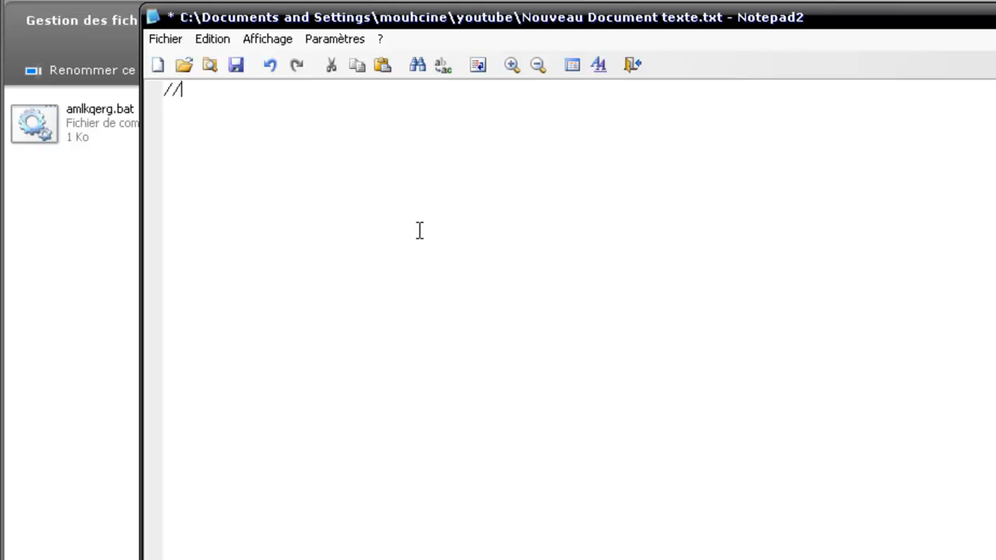
text(do)
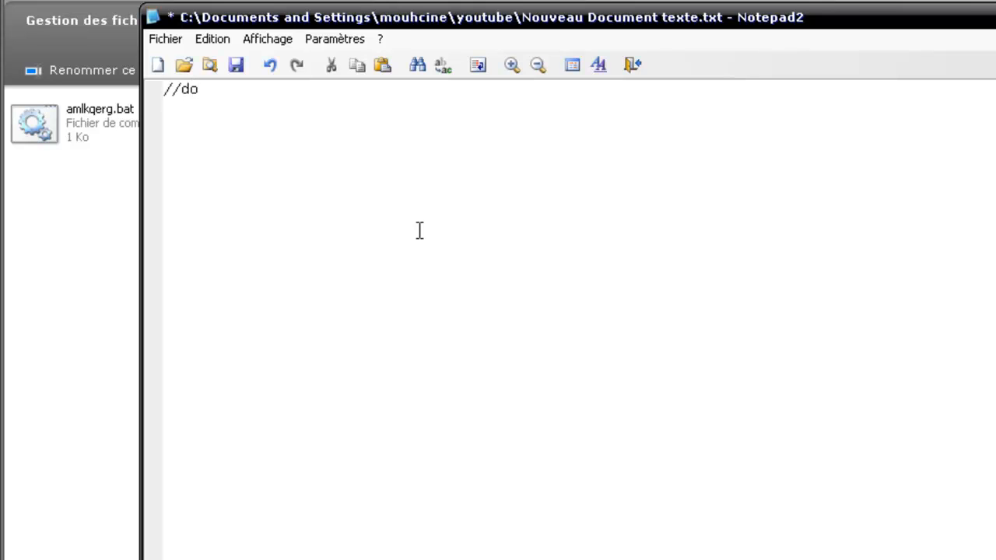
key(BackSpace)
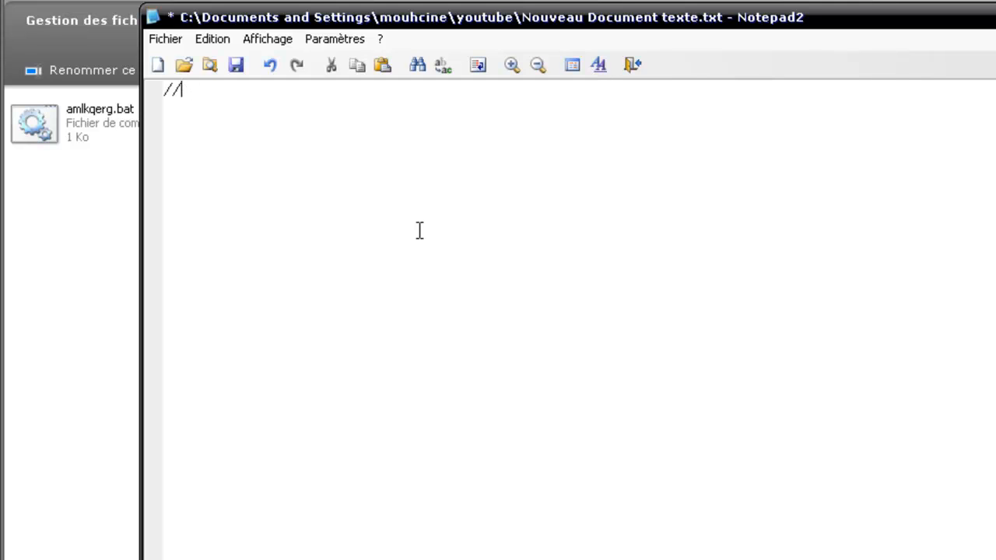
text(code)
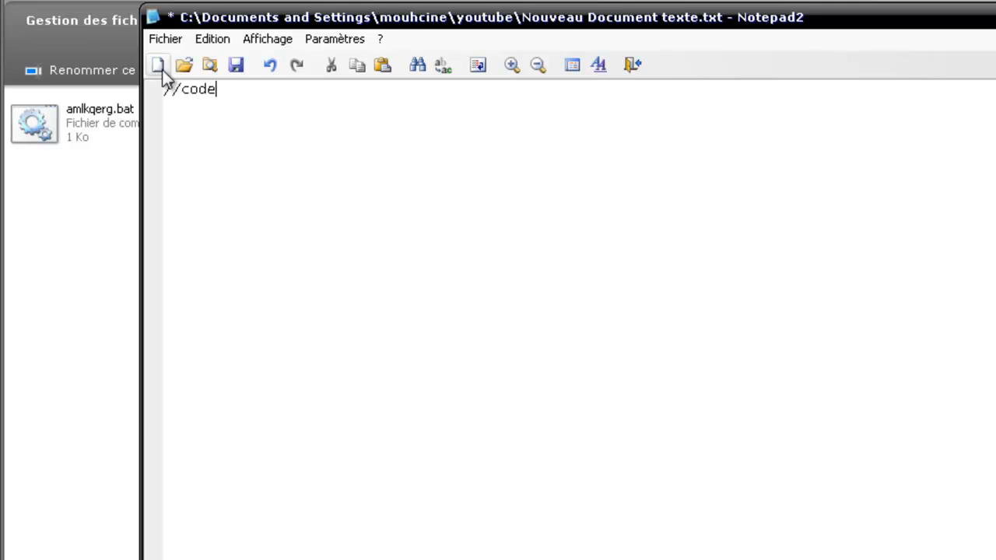
click(165, 39)
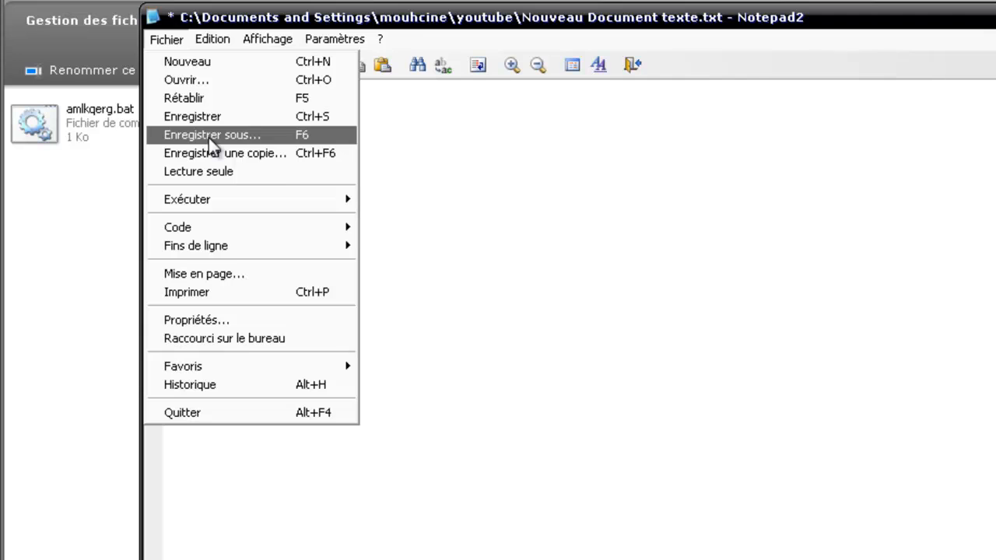
Save the //code document as dsfqsdf.bat and reposition the Notepad2 window
click(211, 134)
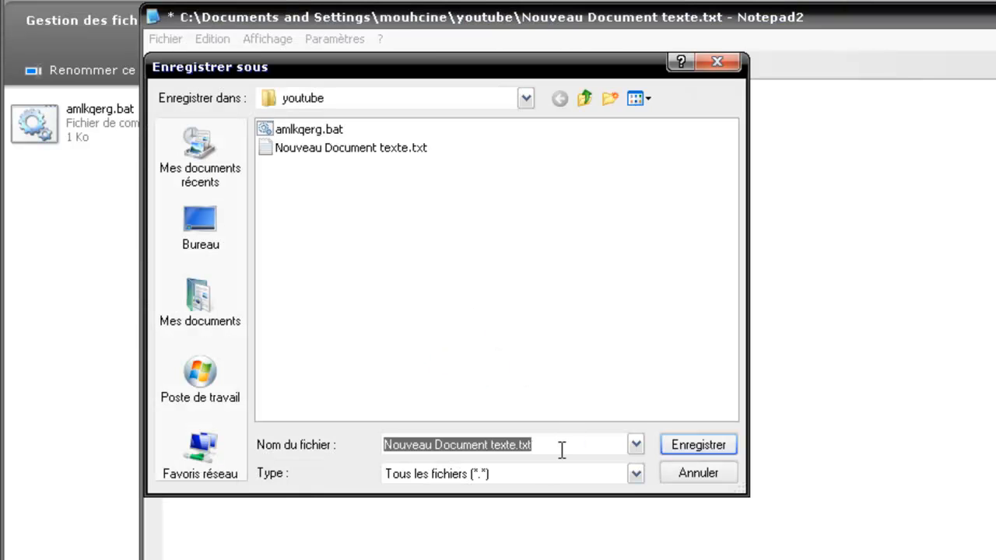
text(dsfqsdf.)
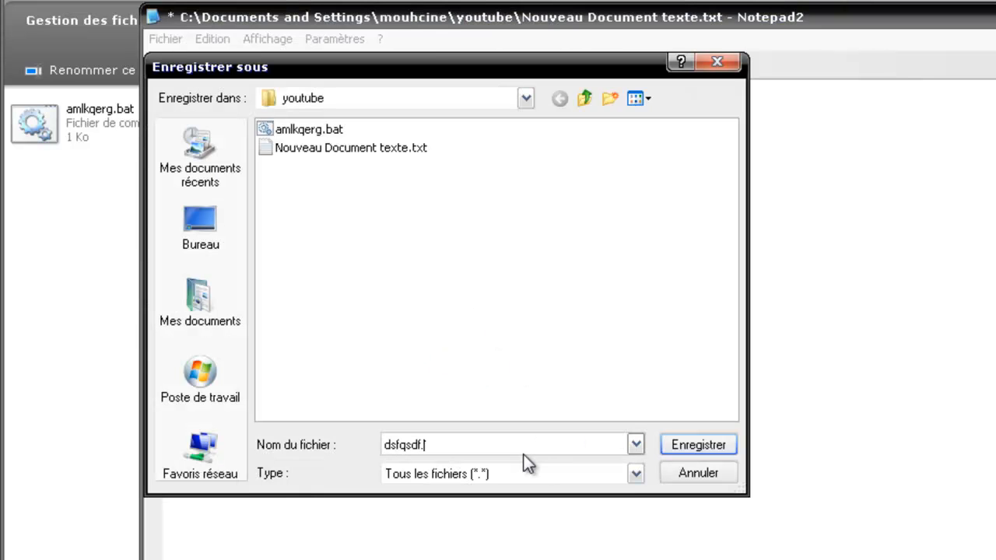
text(bat)
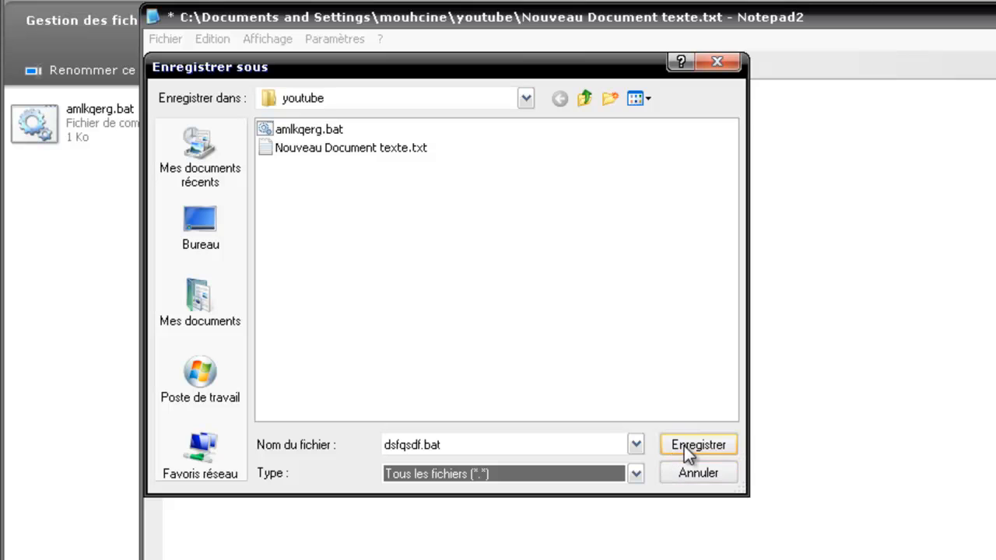
click(696, 444)
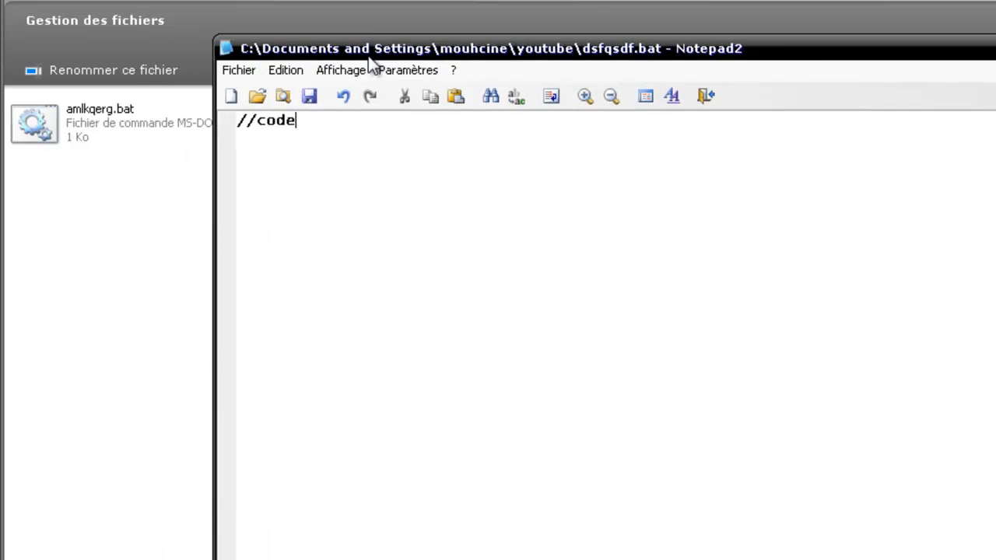
drag(490, 48, 436, 206)
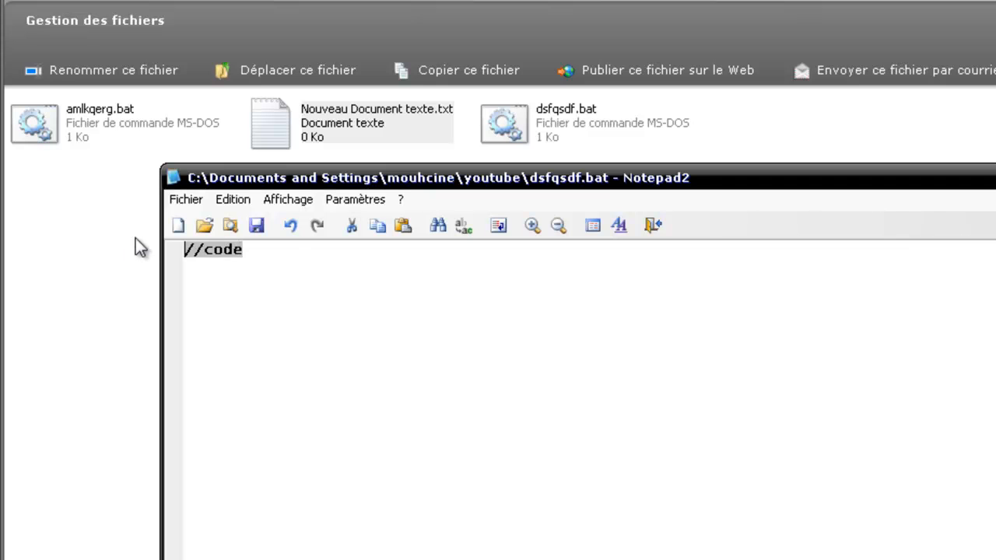
text(@e)
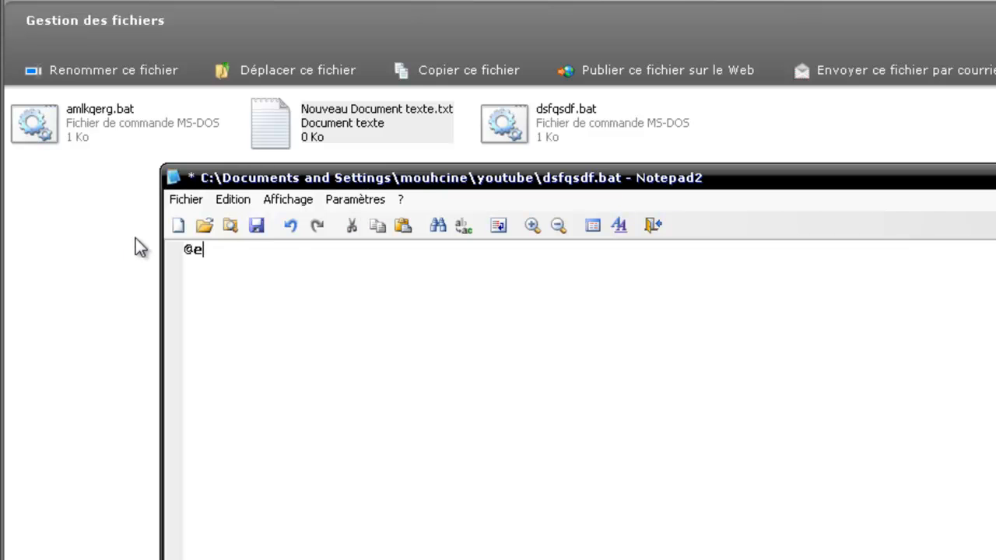
text(cho o)
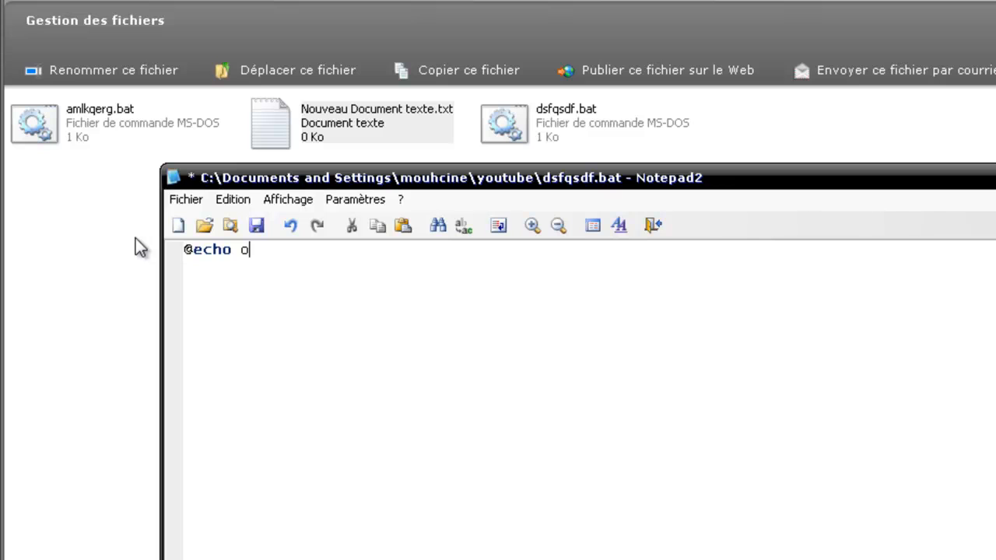
text(ff)
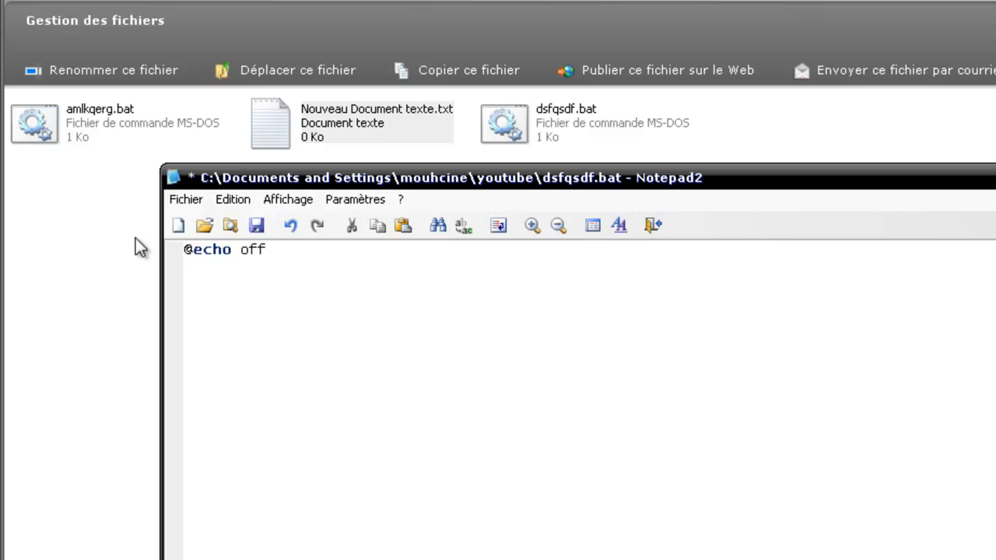
key(enter)
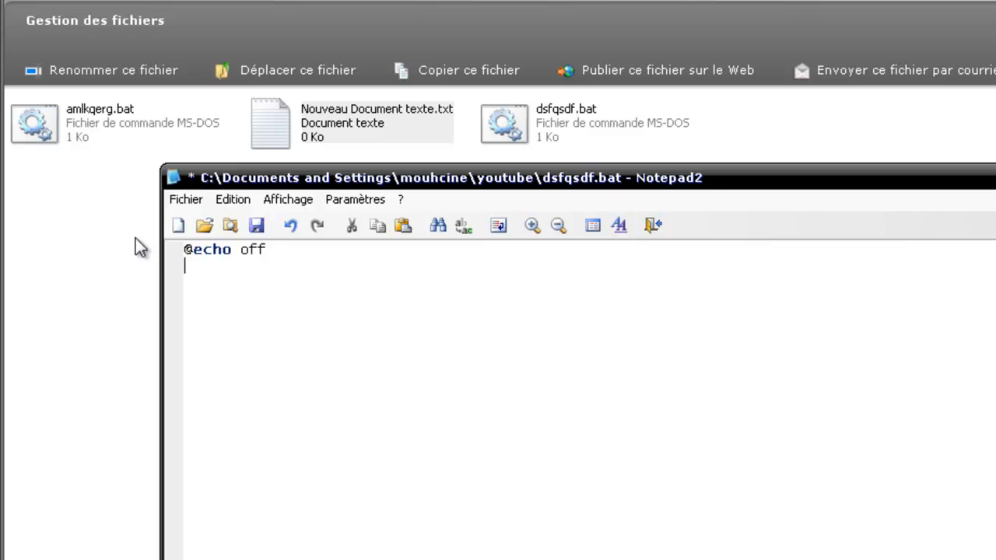
text(md)
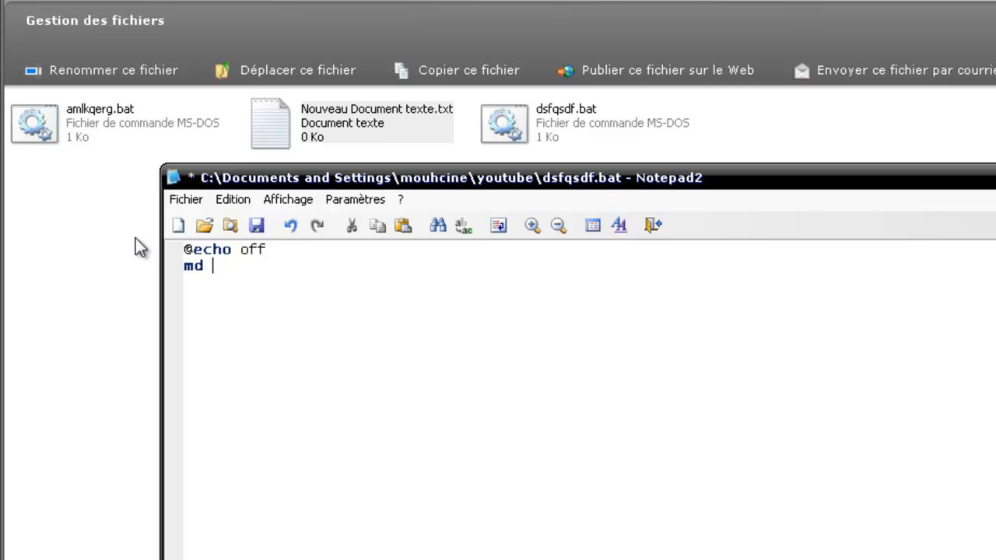
text(fil)
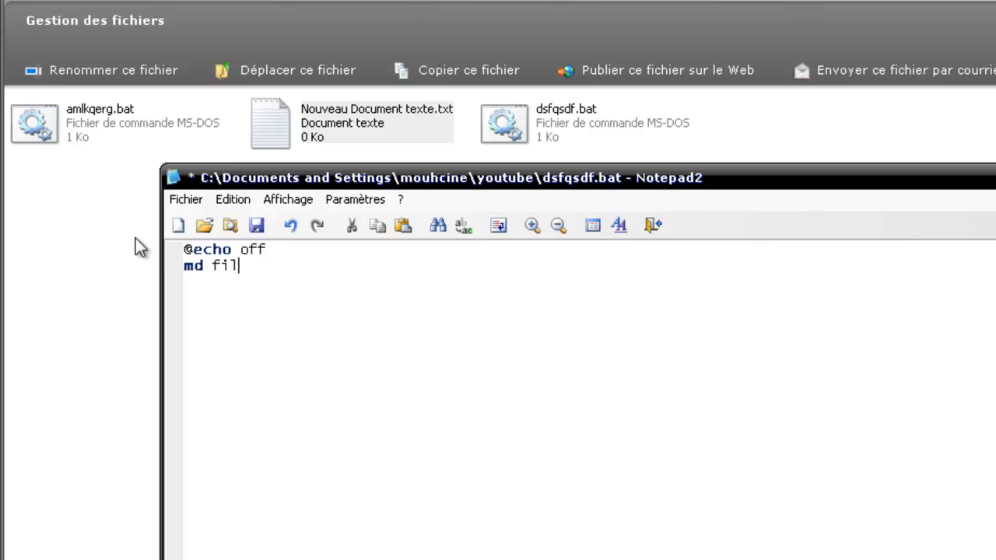
text(e1)
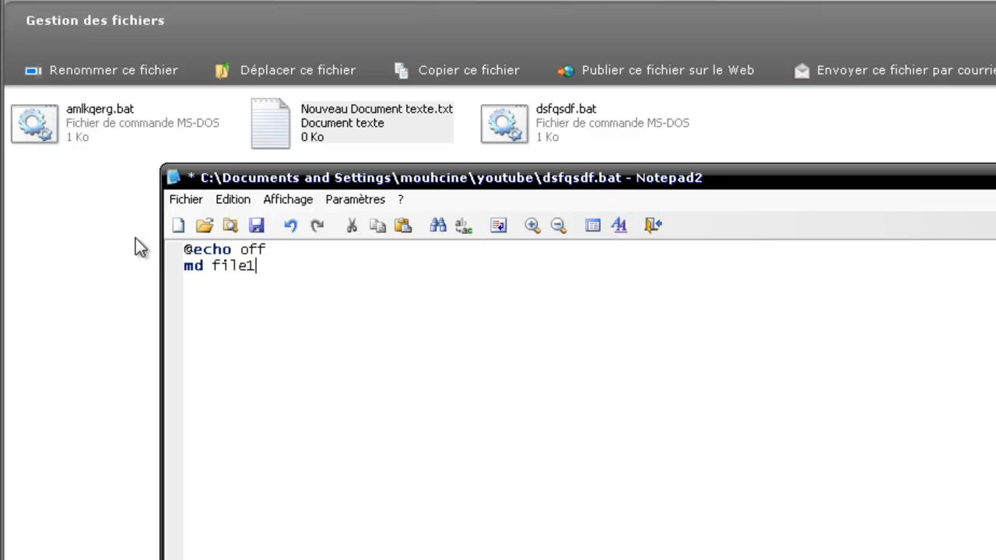
Add the lines cd file1, md file11 and md file12
text(cd)
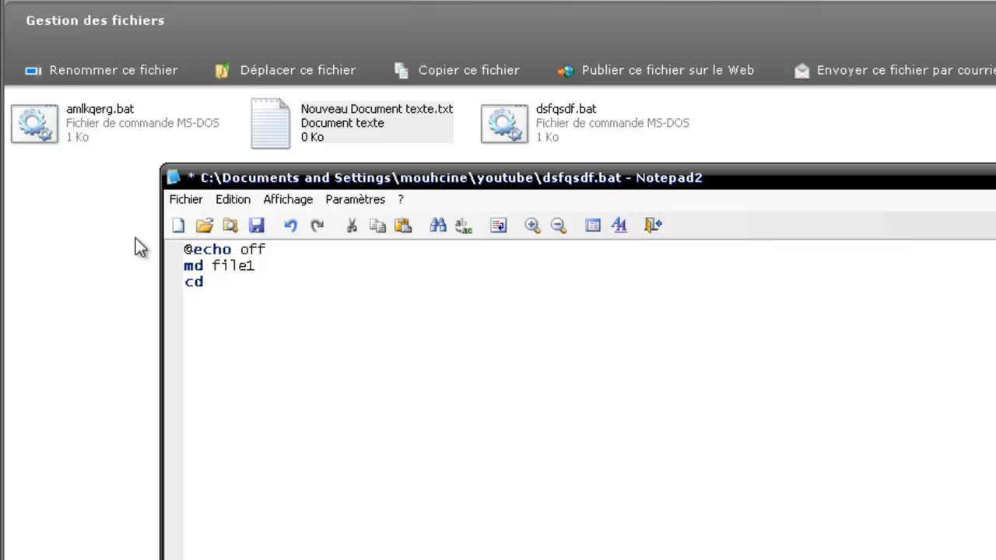
text(file)
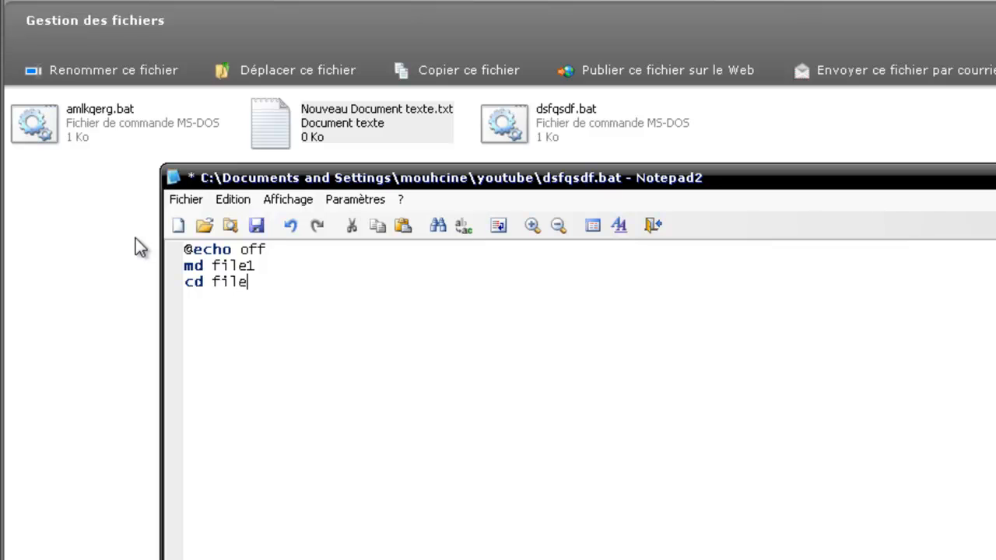
text(1)
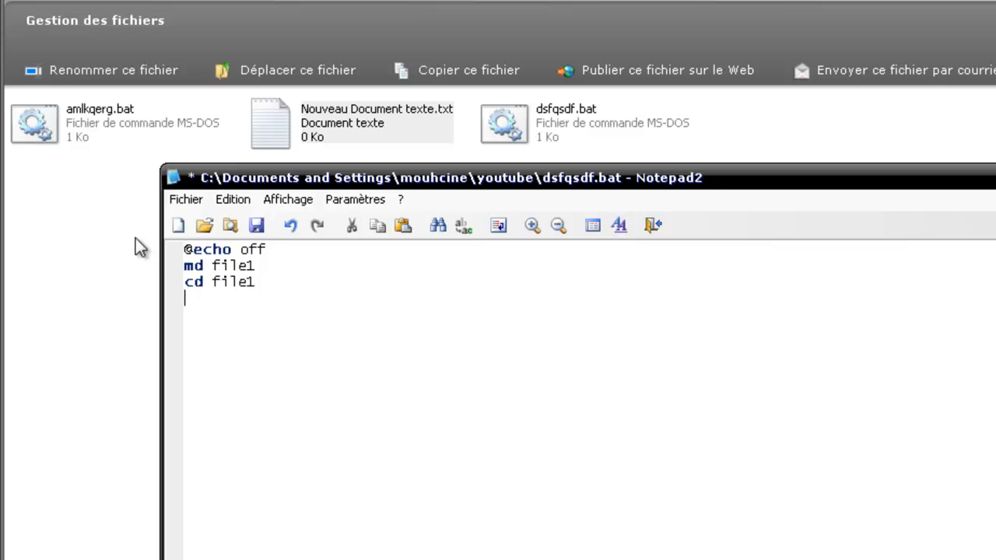
text(md)
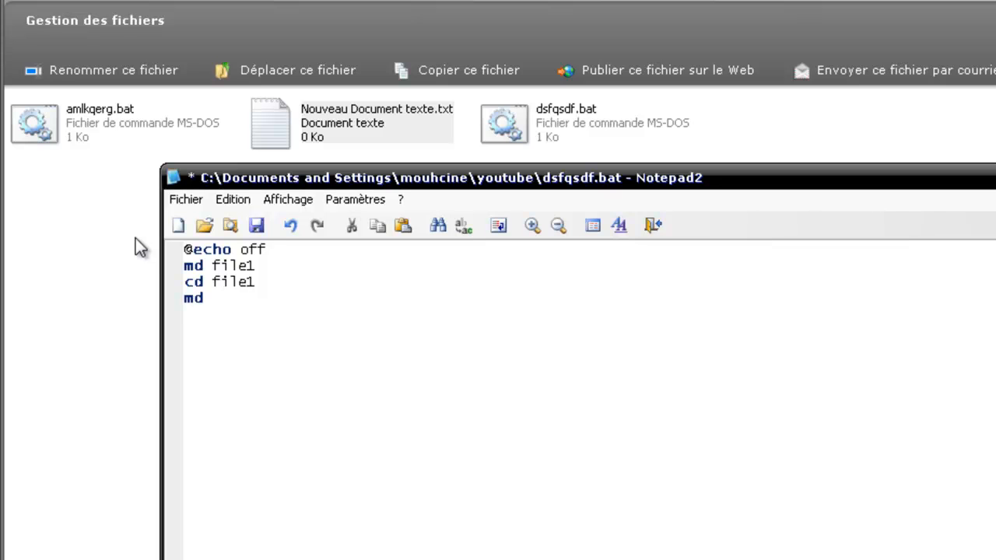
text(file11)
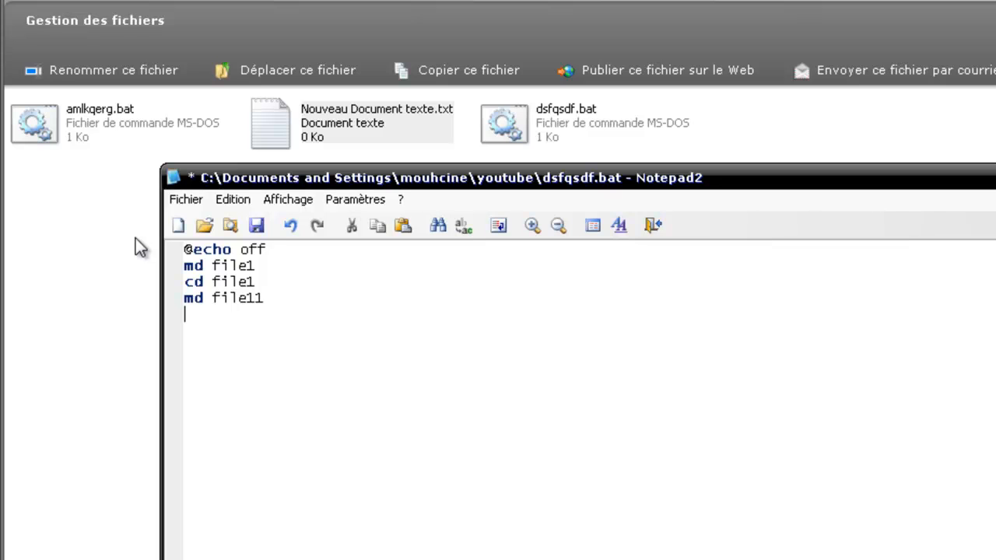
text(md file1)
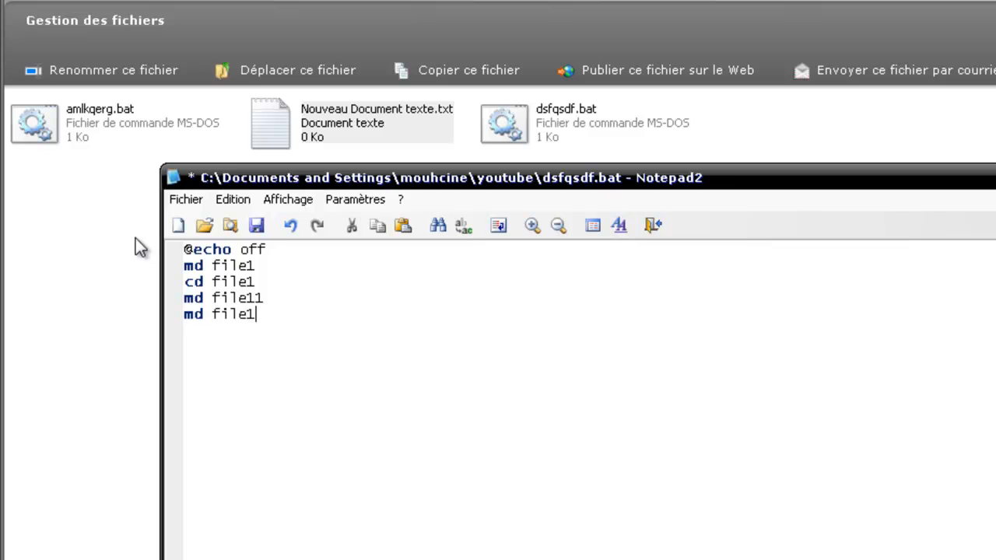
text(2)
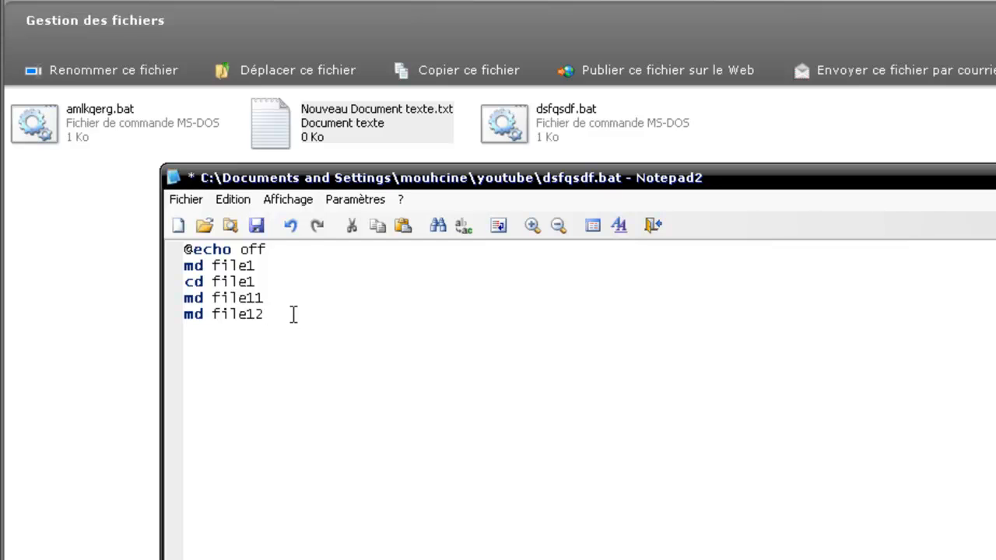
mouse_move(591, 128)
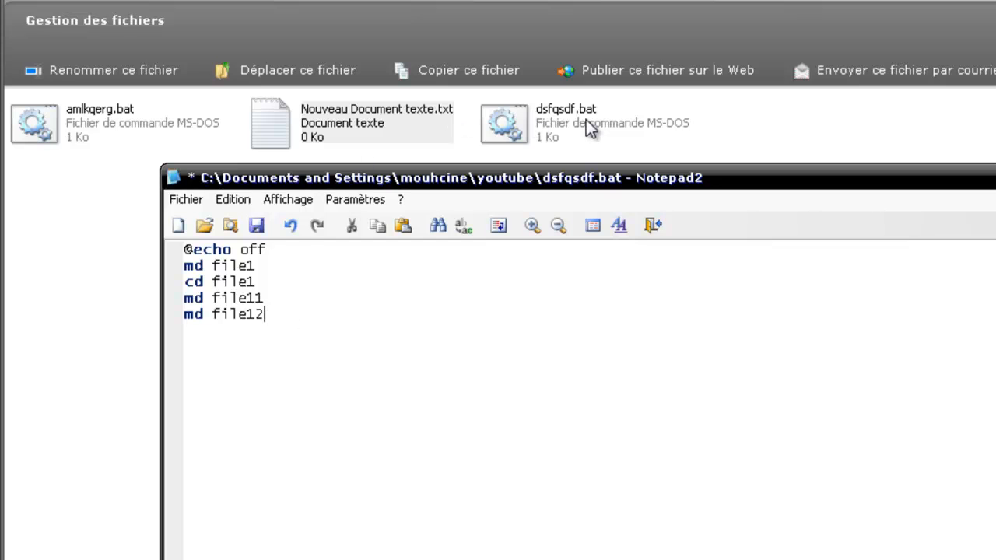
mouse_move(377, 245)
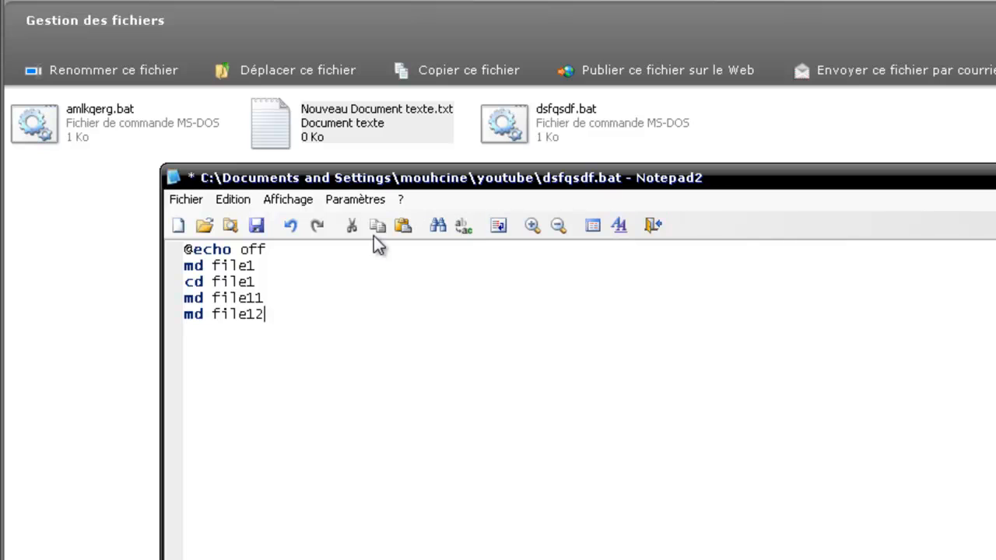
click(265, 265)
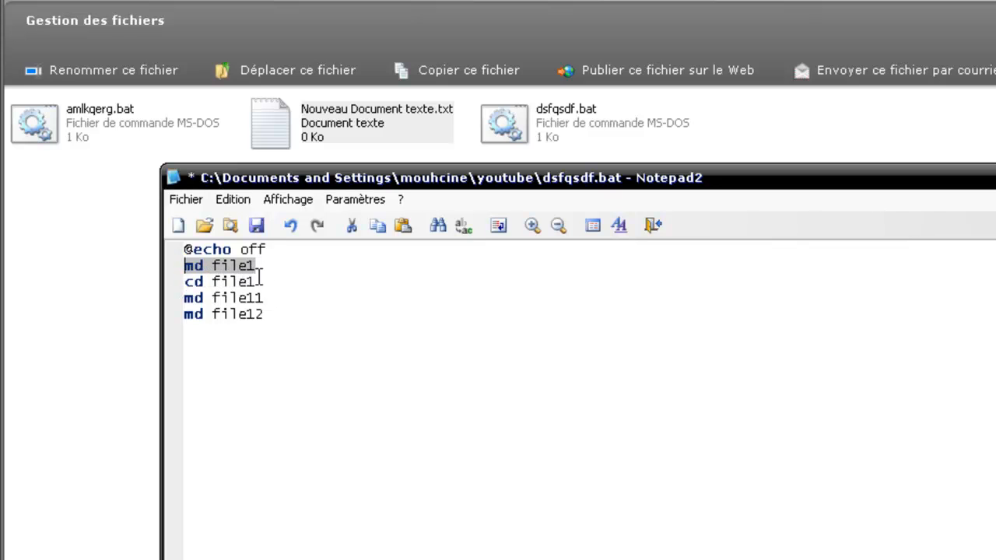
click(218, 281)
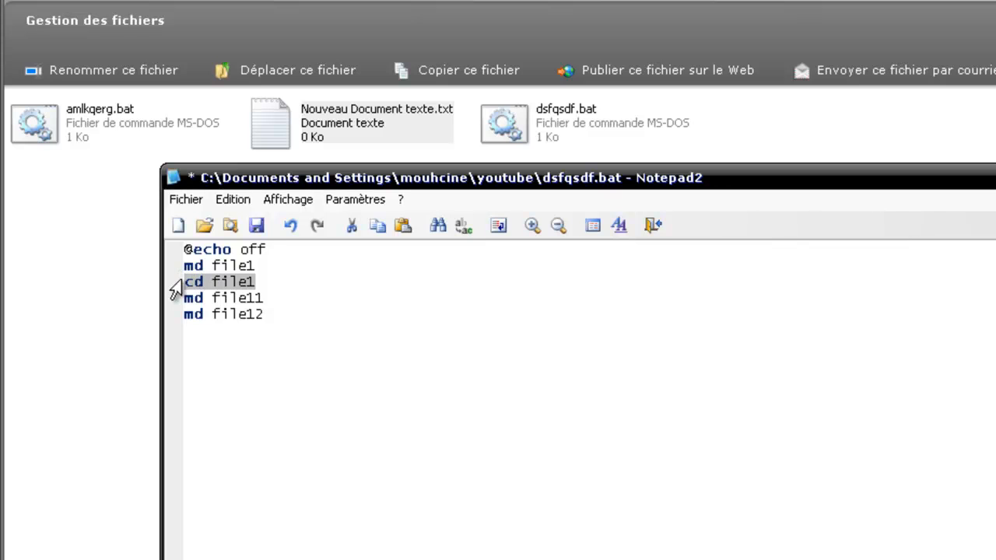
click(230, 297)
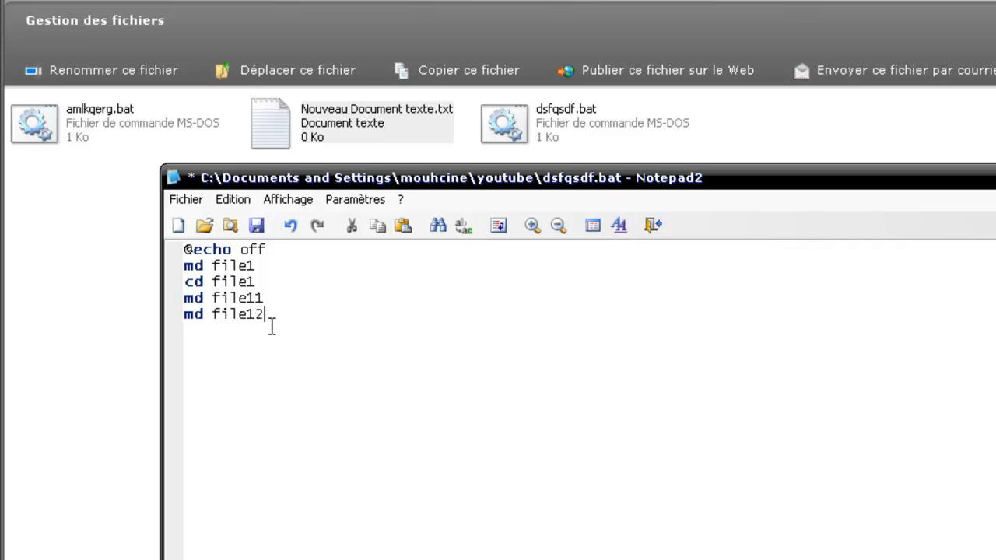
mouse_move(256, 193)
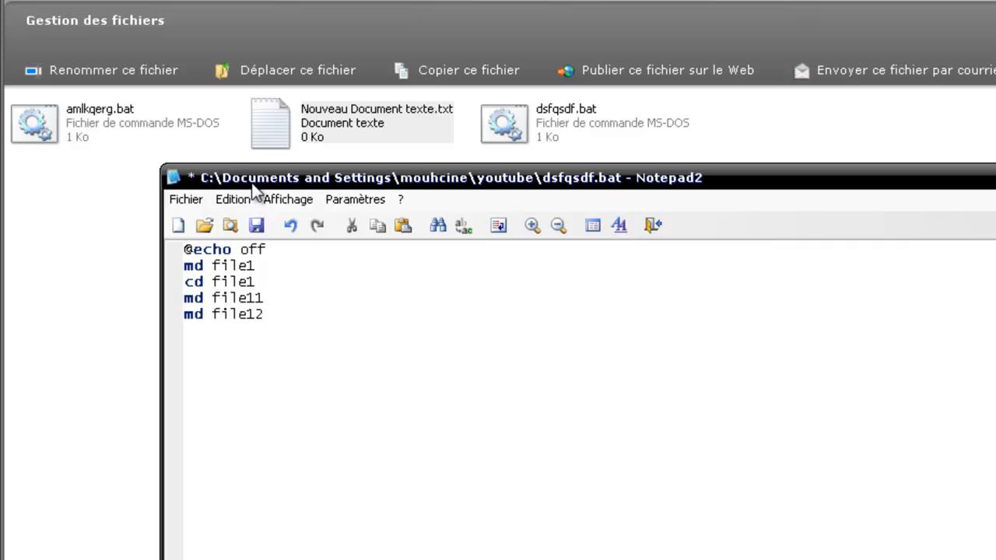
Close Notepad2 and run dsfqsdf.bat from Windows Explorer
click(185, 199)
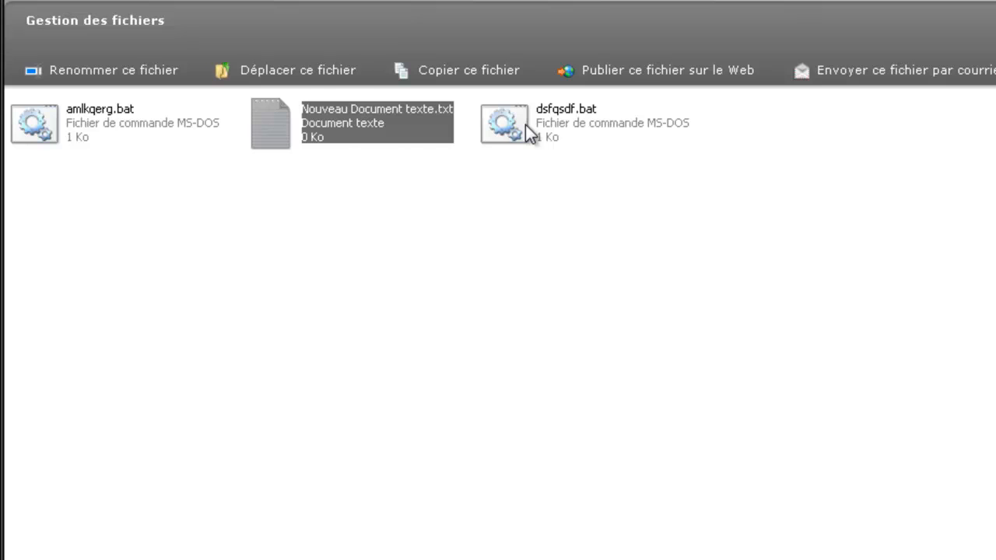
click(583, 123)
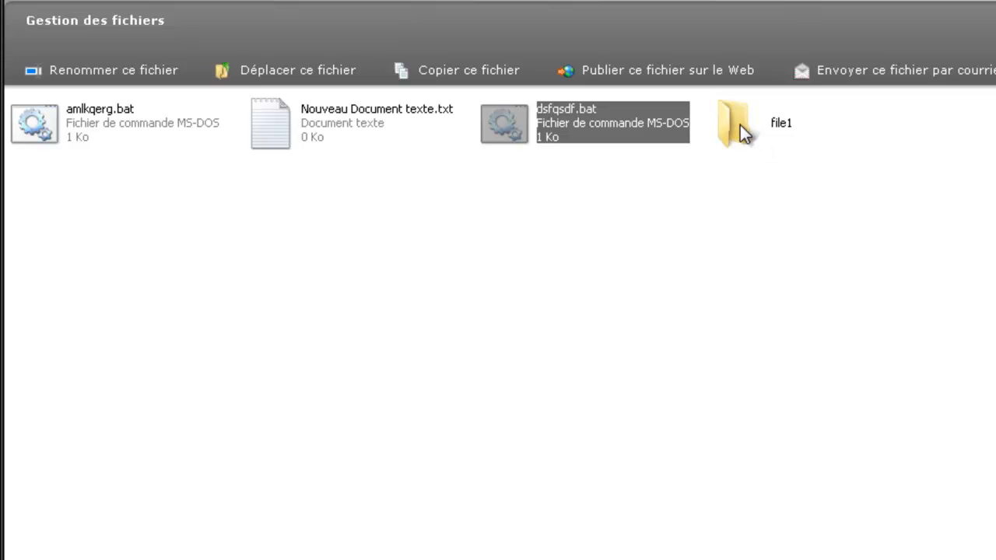
mouse_move(746, 214)
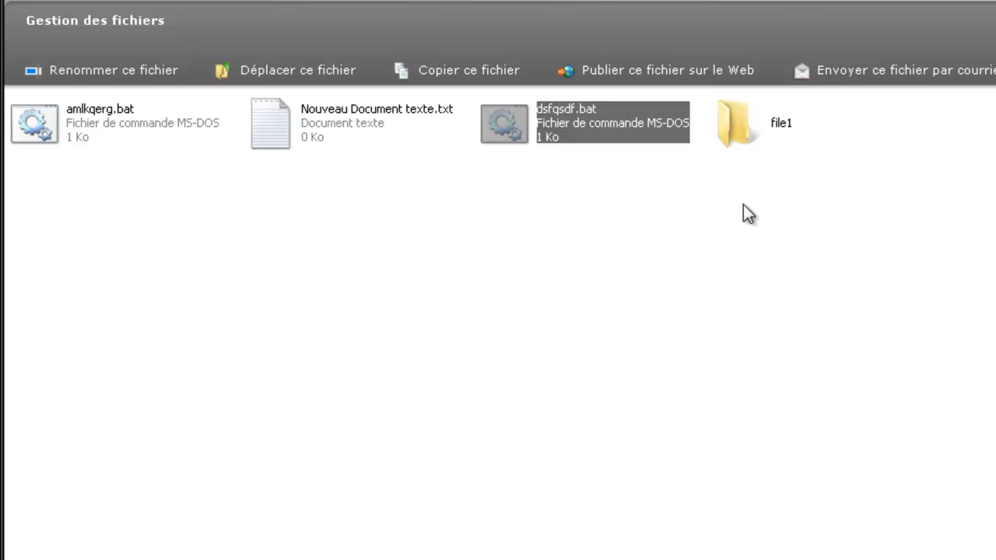
mouse_move(752, 131)
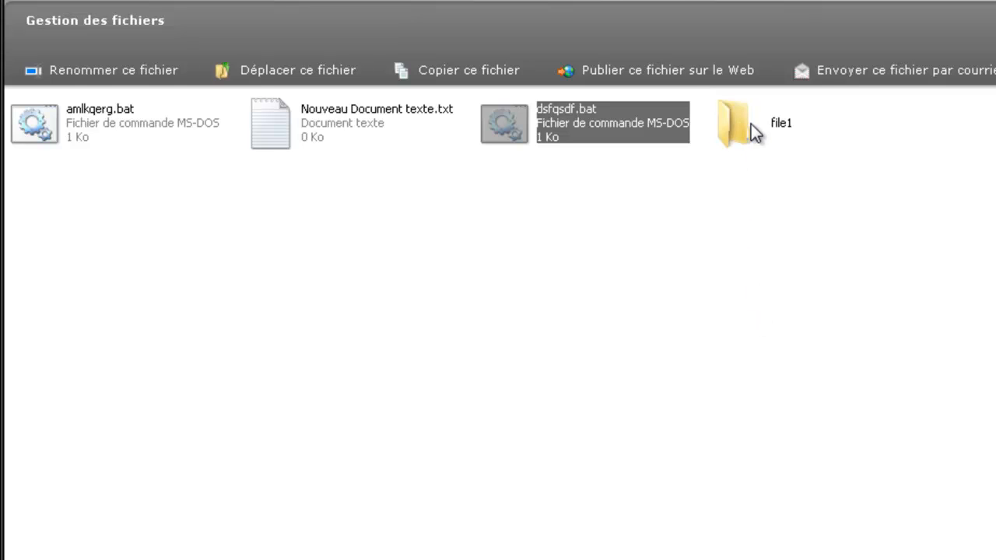
double_click(729, 123)
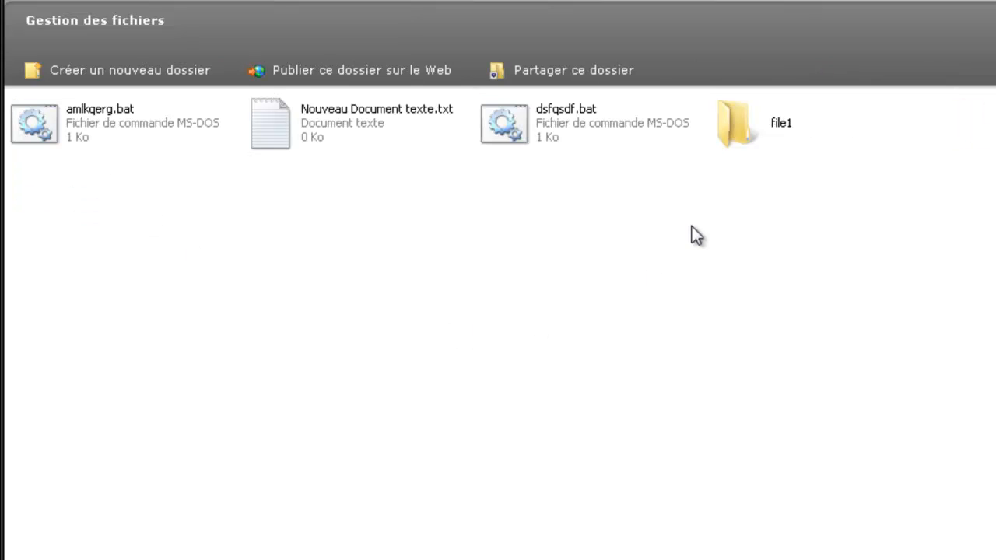
mouse_move(694, 210)
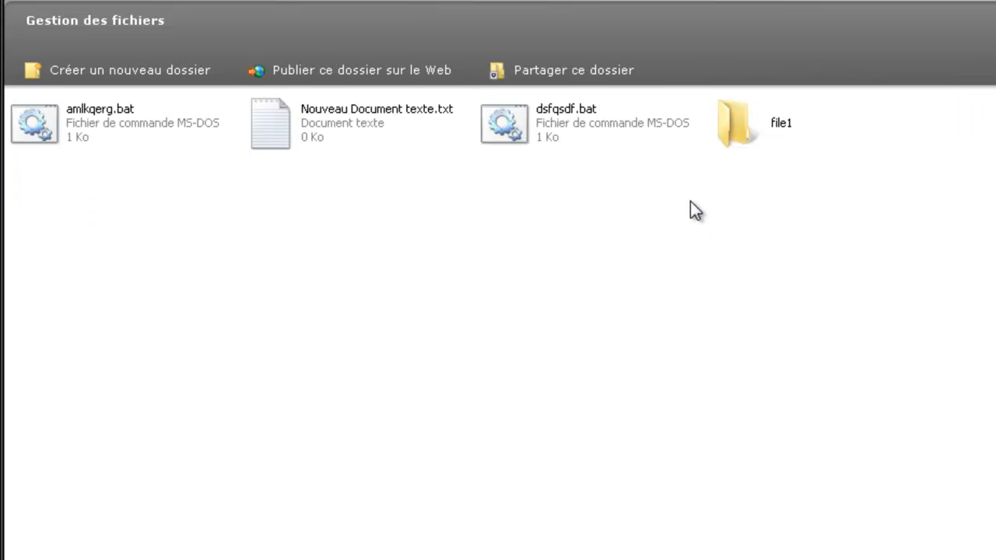